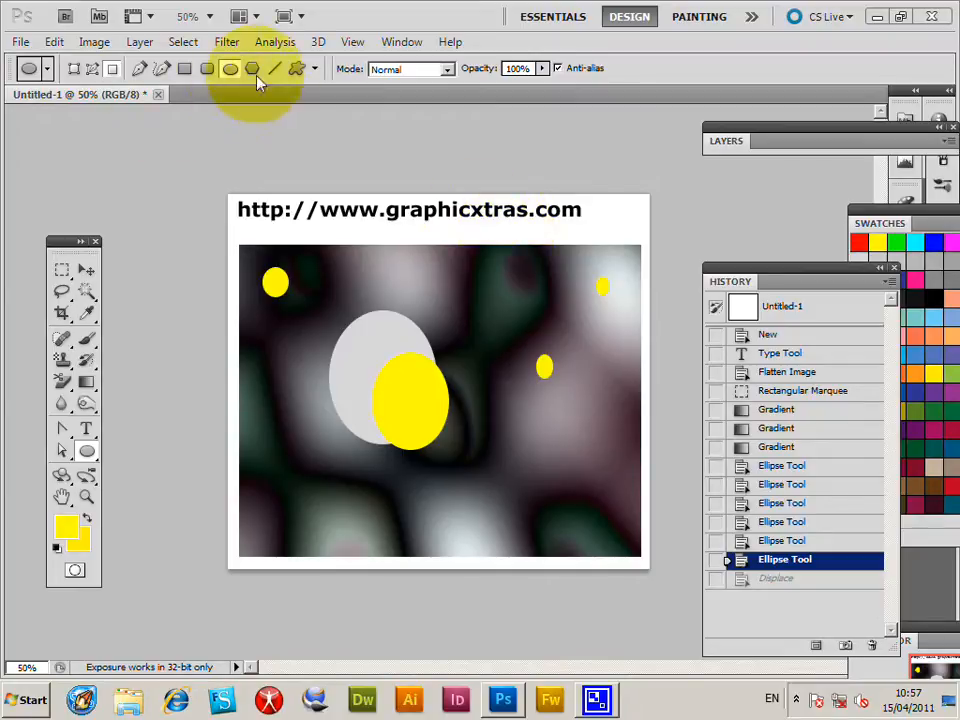
Run the Displace filter with scale 80 and confirm the dialog
click(226, 41)
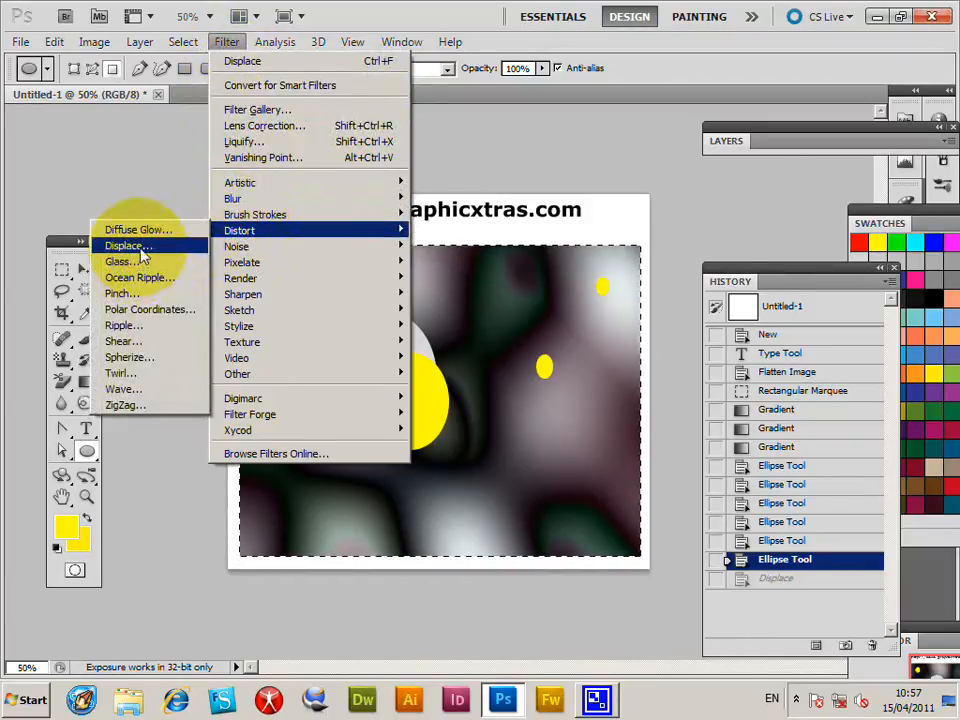
click(127, 245)
text(80)
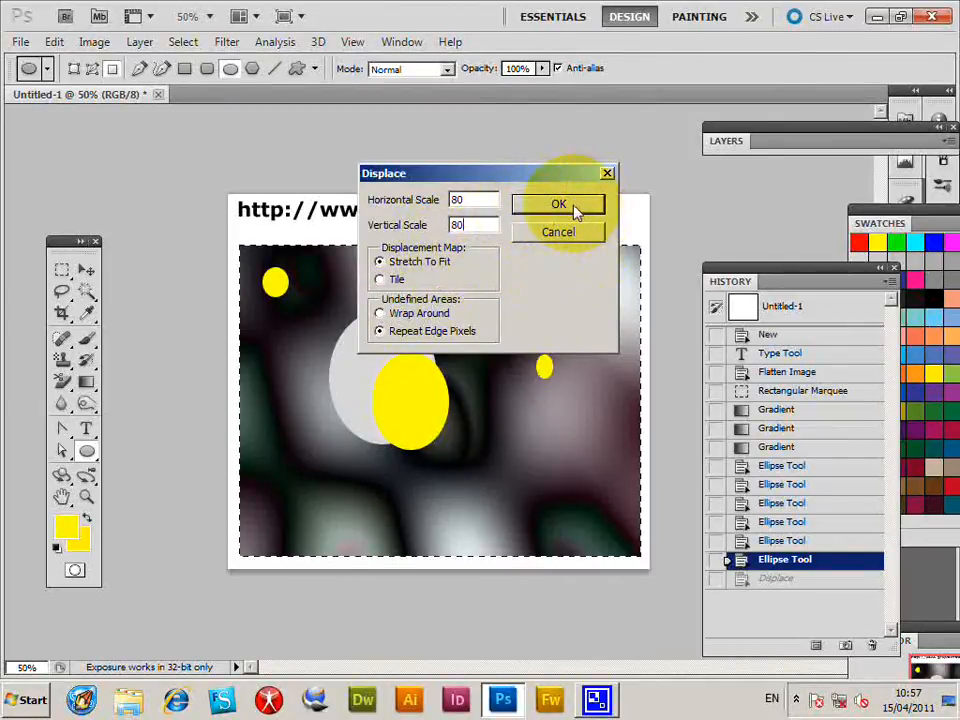
click(558, 204)
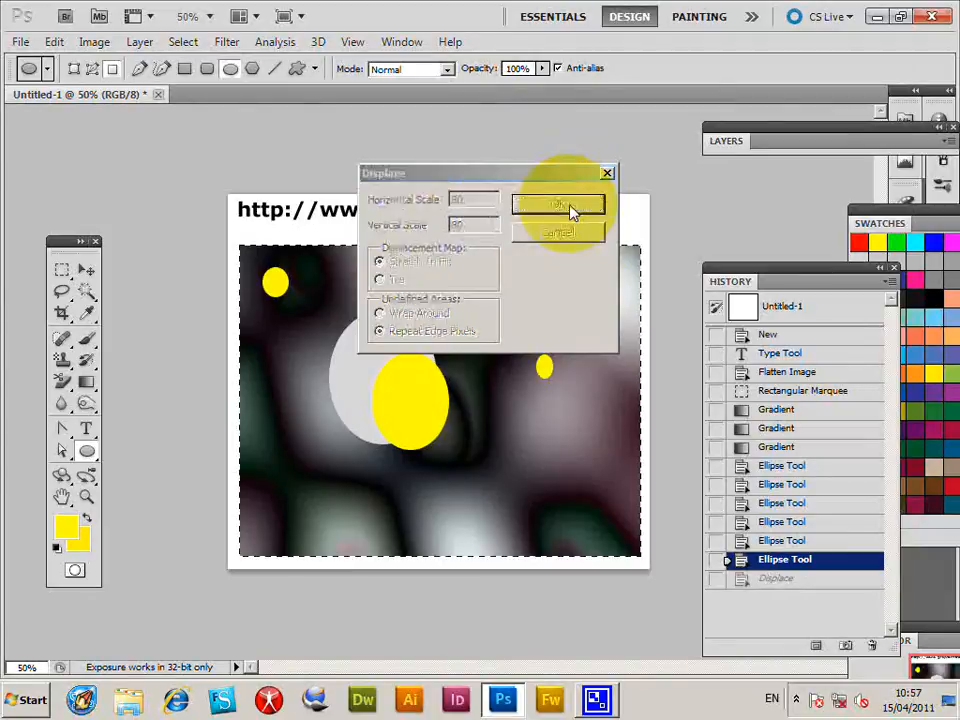
click(558, 204)
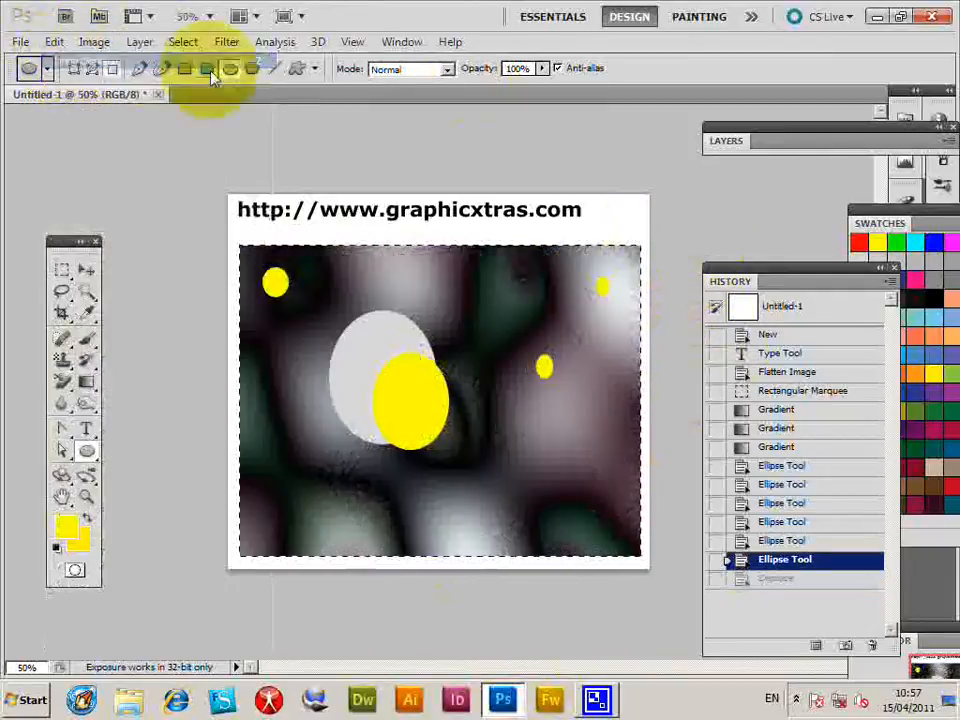
Rerun Displace at scale 80 and apply the GX01_Displace056.psd map
click(226, 41)
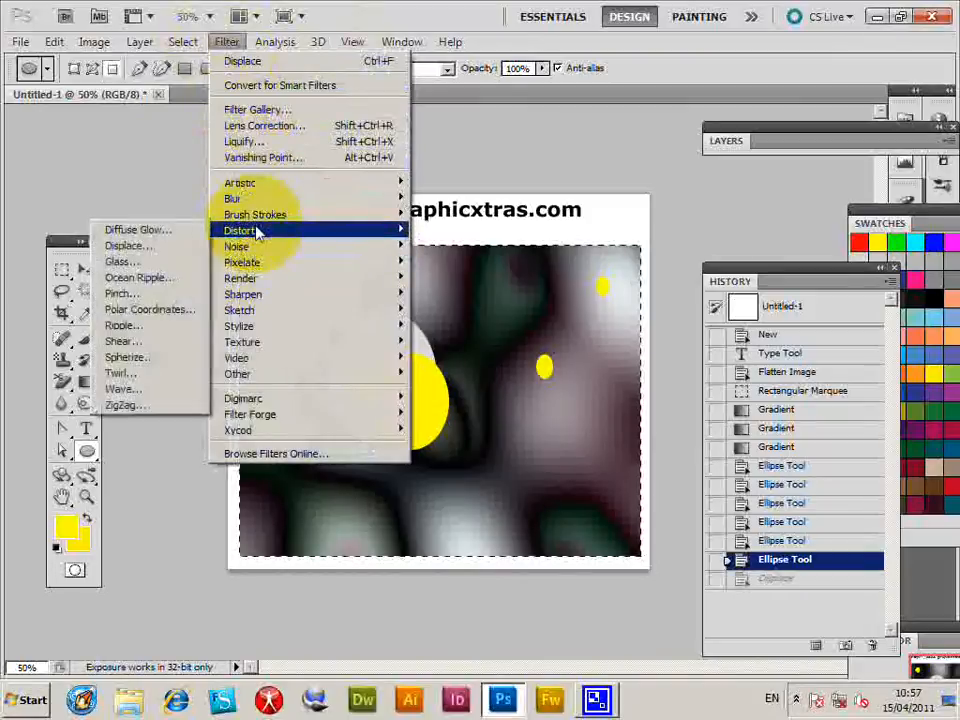
click(128, 245)
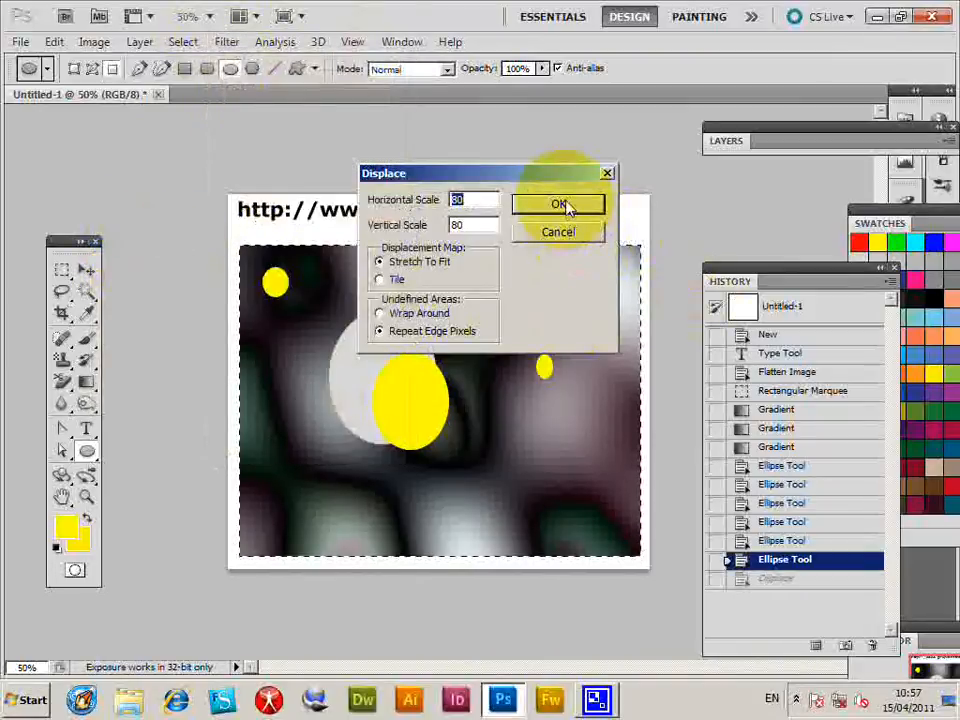
click(558, 204)
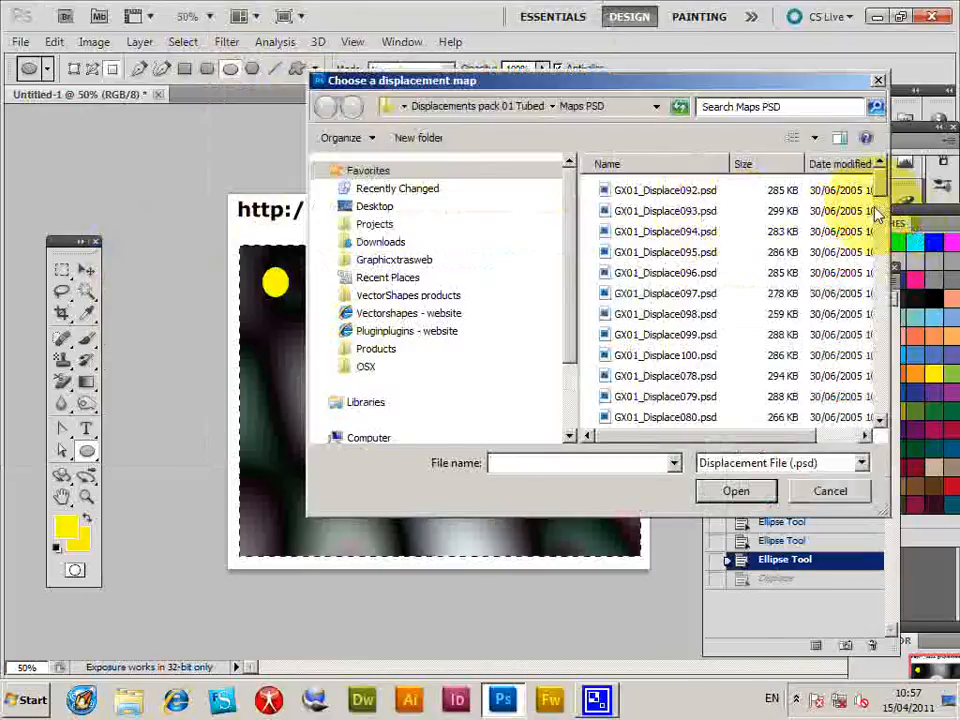
click(665, 326)
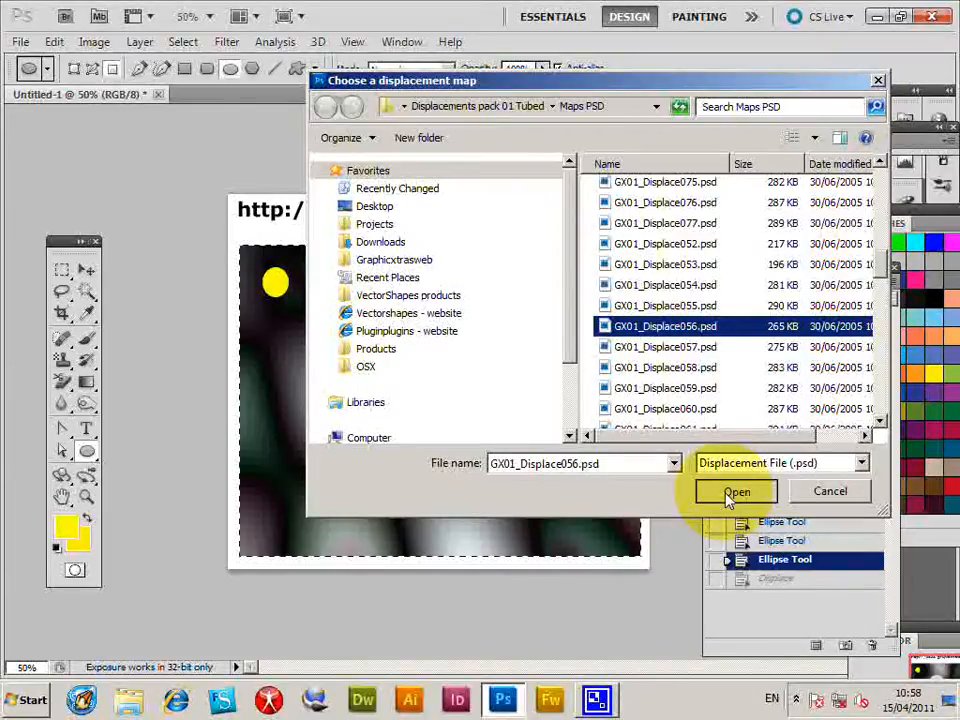
click(737, 491)
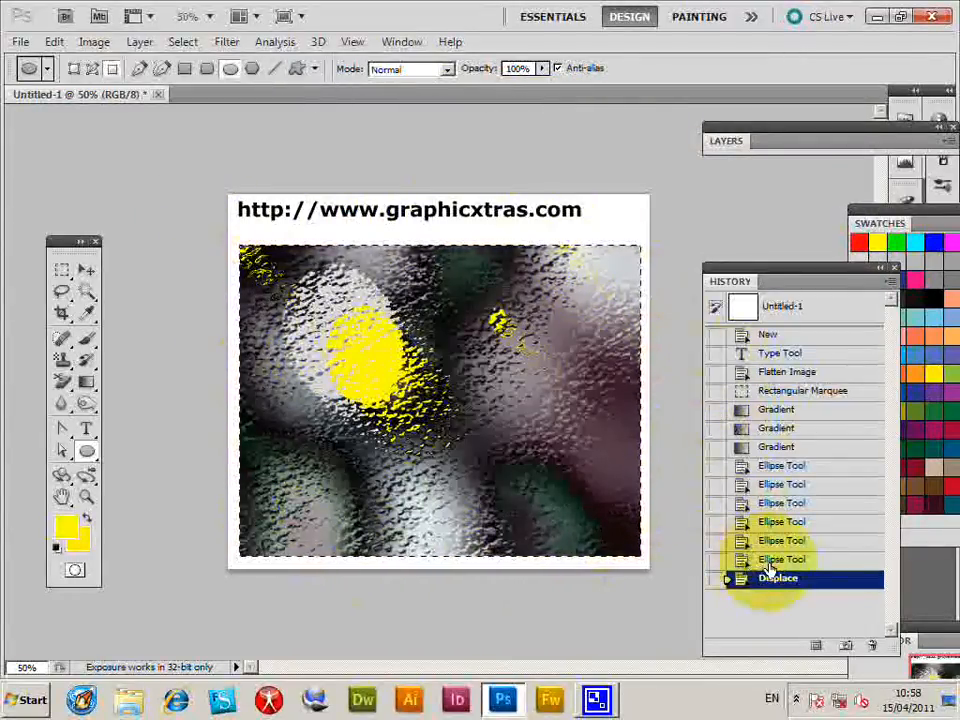
Revert to pre-displacement and apply Displace at scale 20 using a Displacements pack 13 map
click(226, 41)
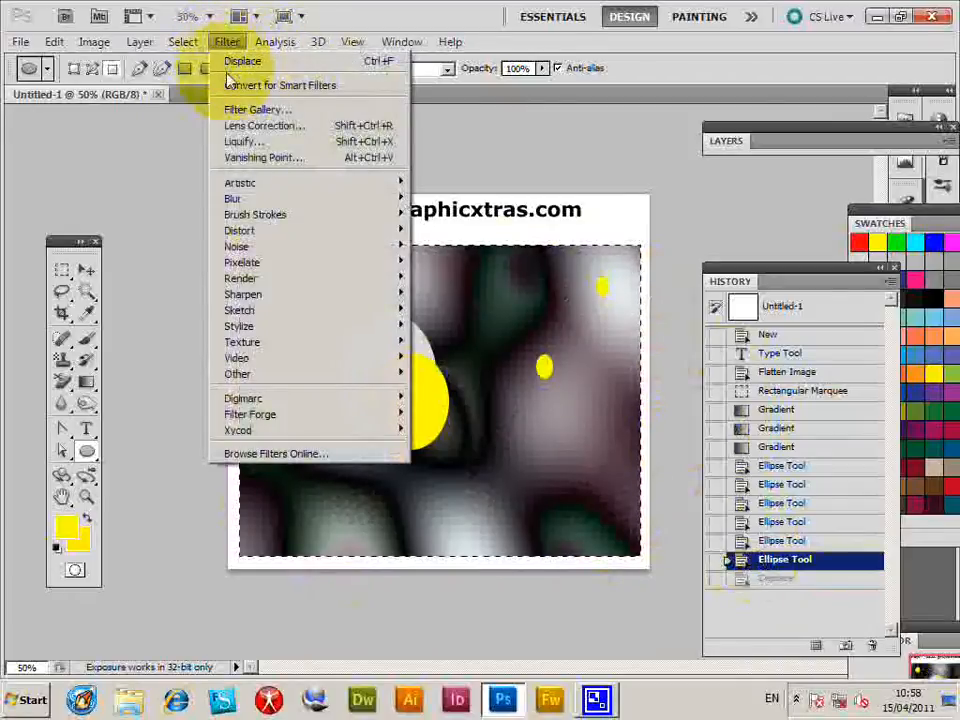
click(242, 61)
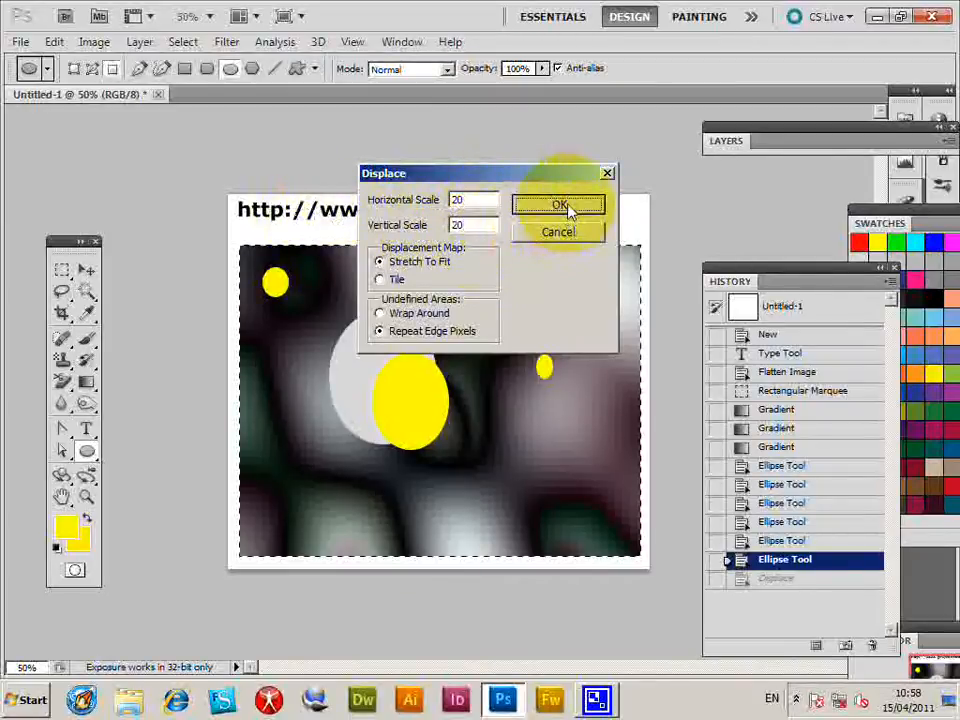
click(558, 204)
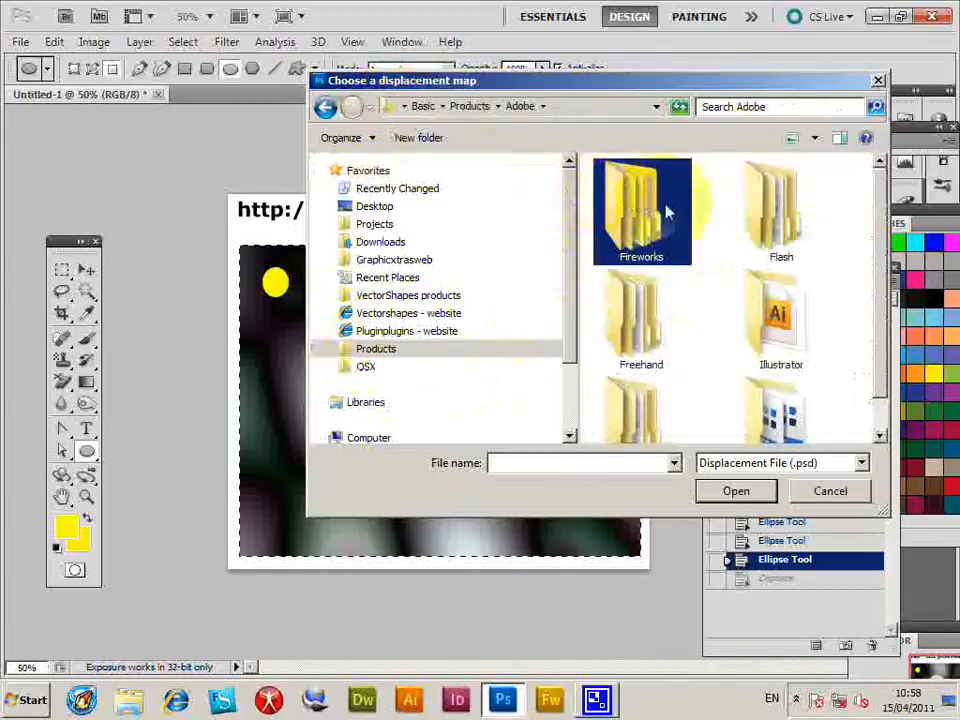
scroll(down, 3)
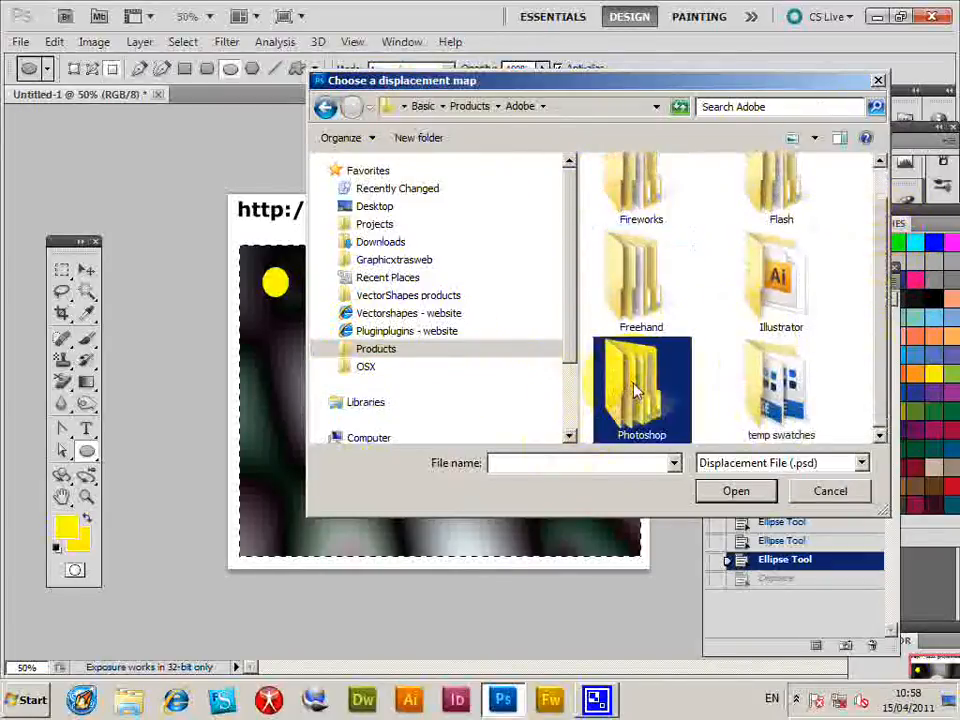
double_click(641, 390)
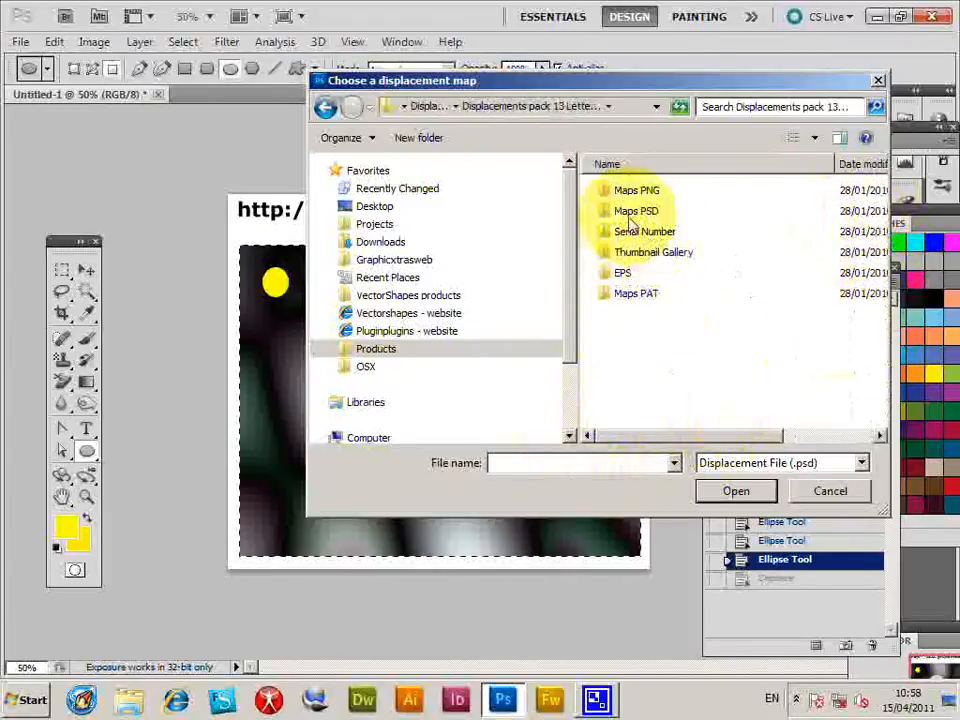
click(735, 490)
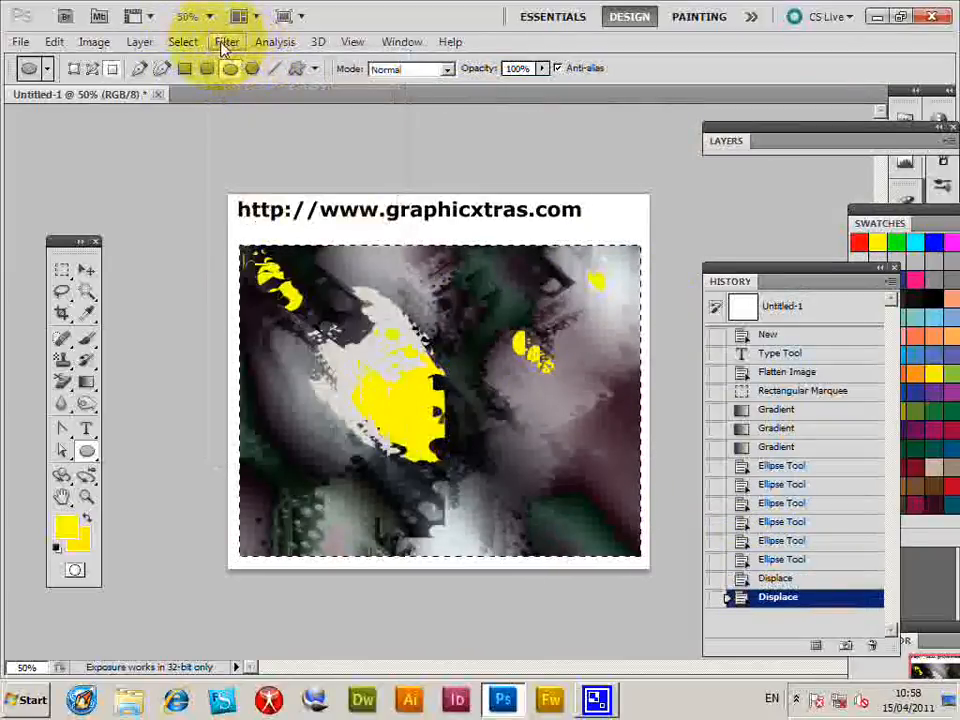
Apply Displace at horizontal and vertical scale -30 with the GX13_Letters1_098.psd map
click(226, 41)
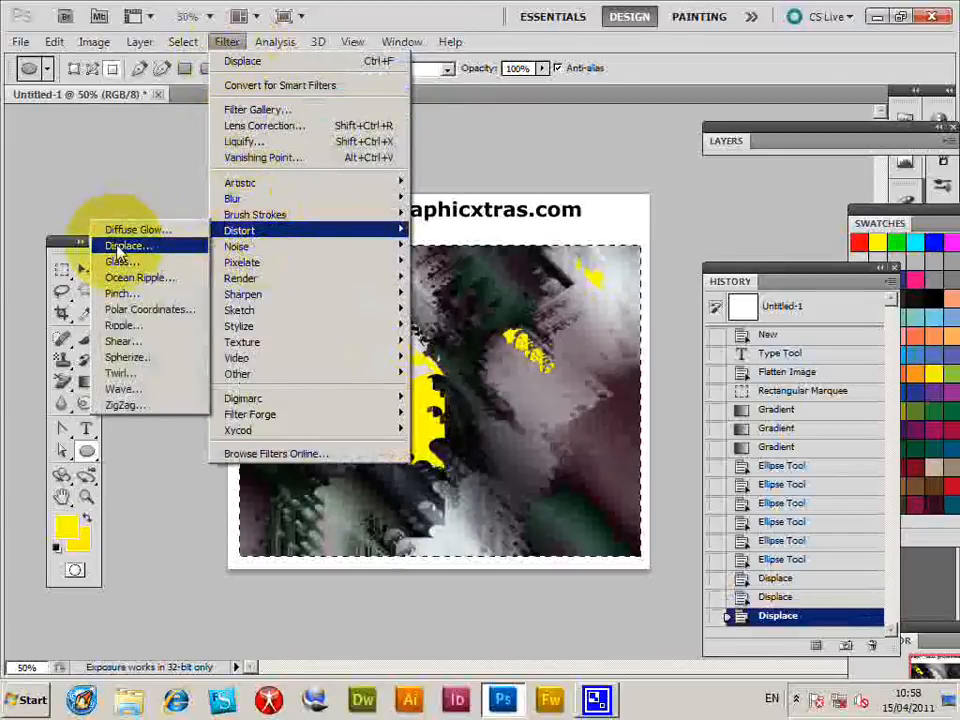
click(127, 245)
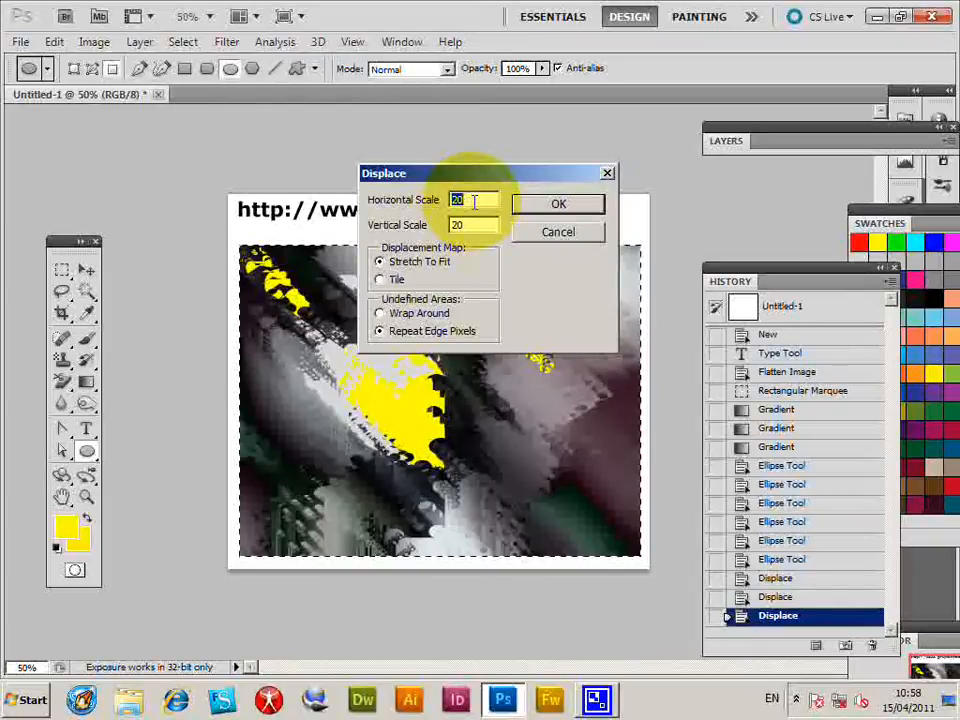
text(-30)
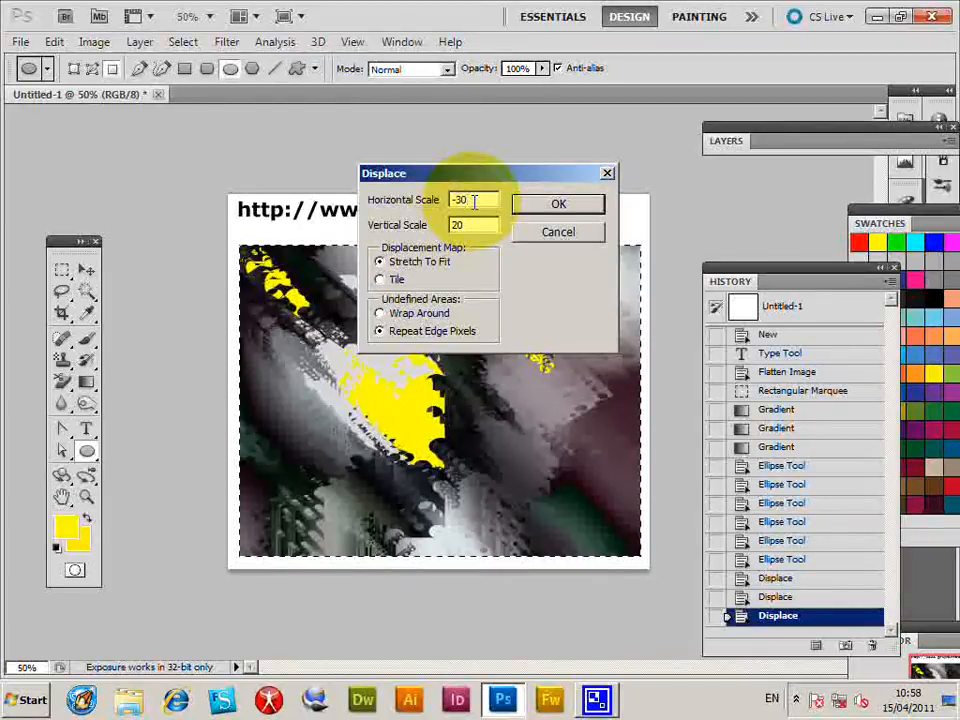
text(-3)
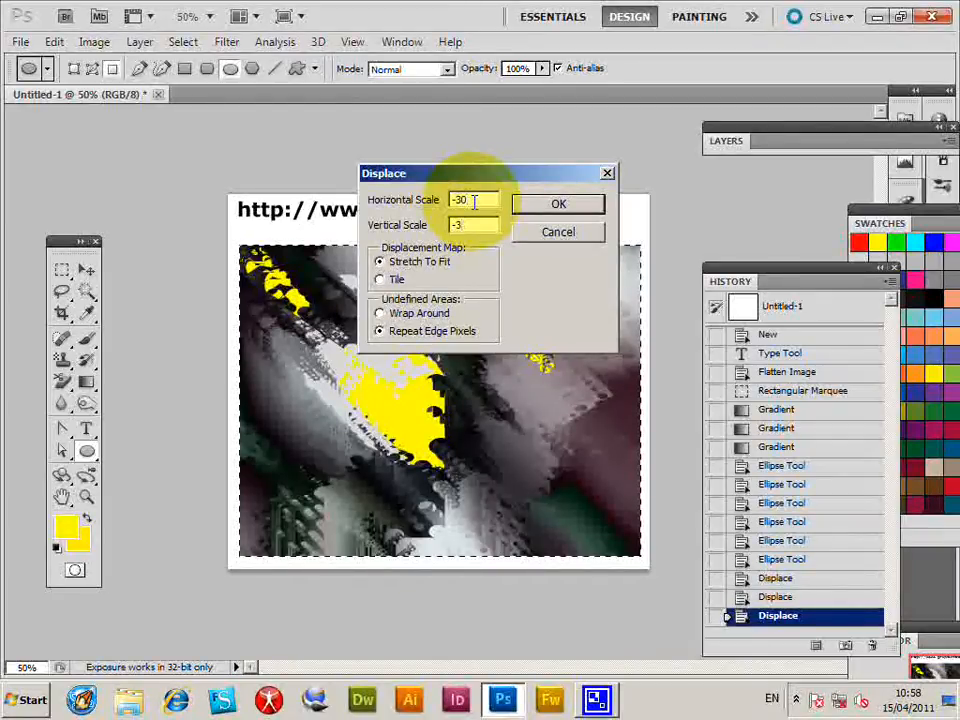
click(558, 204)
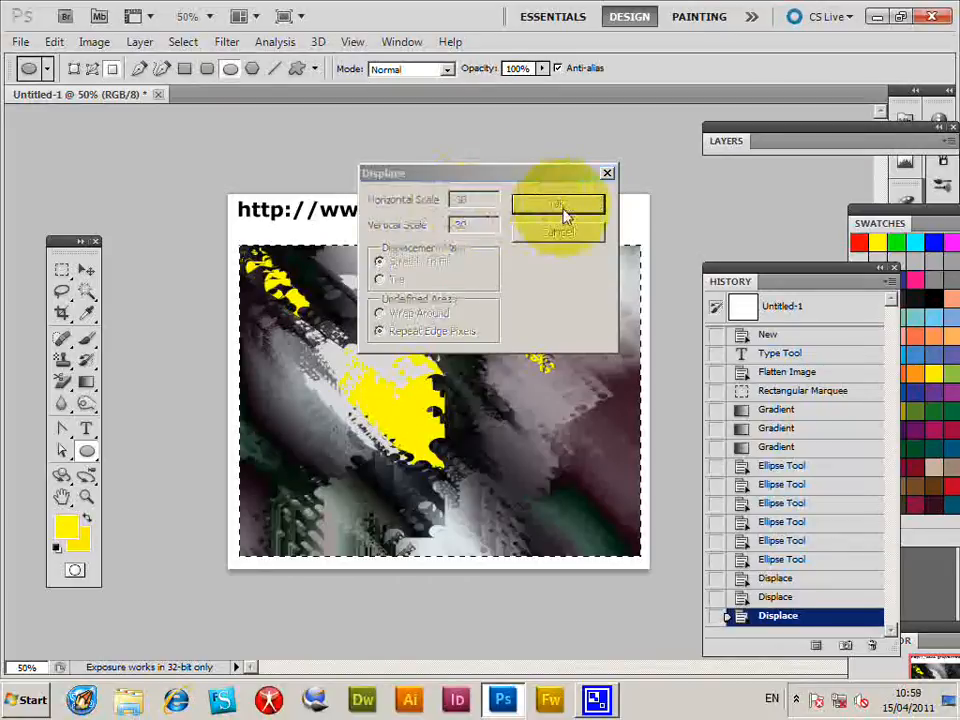
click(558, 207)
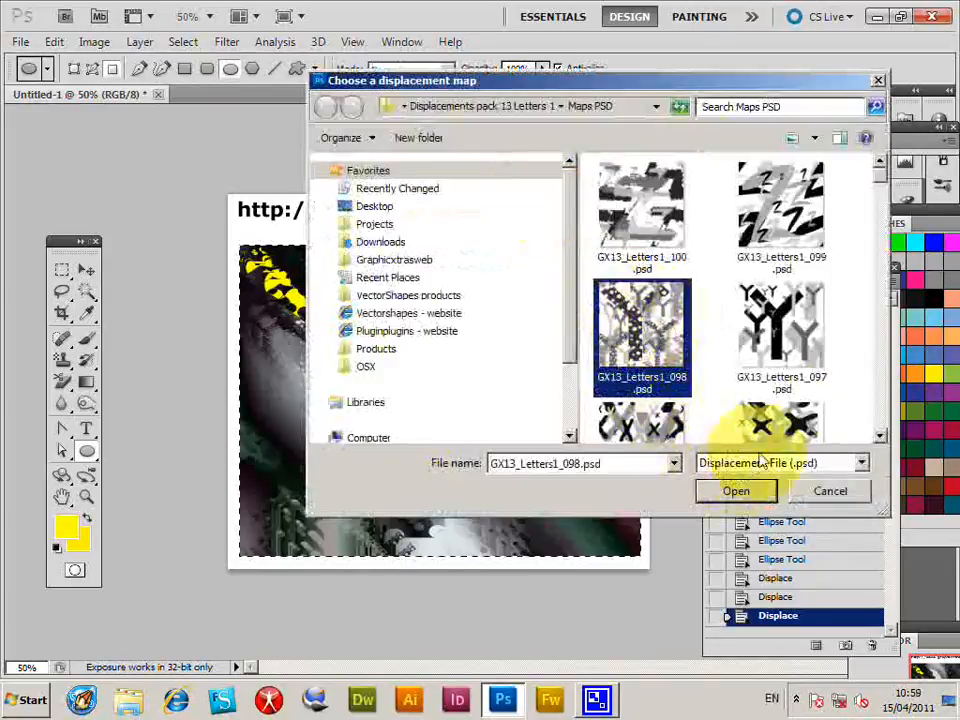
click(736, 491)
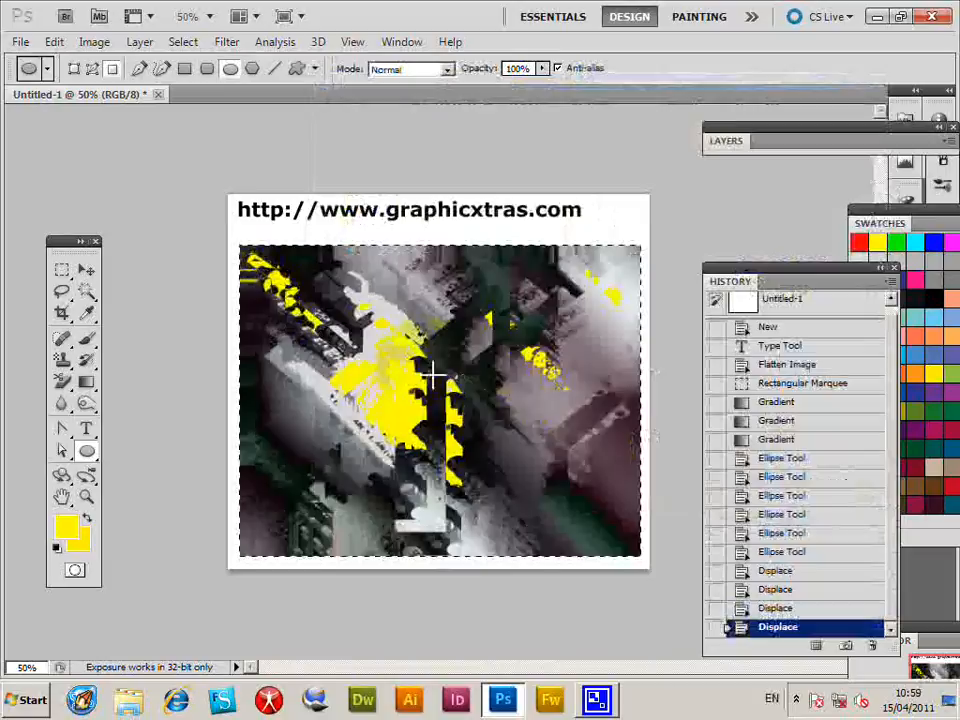